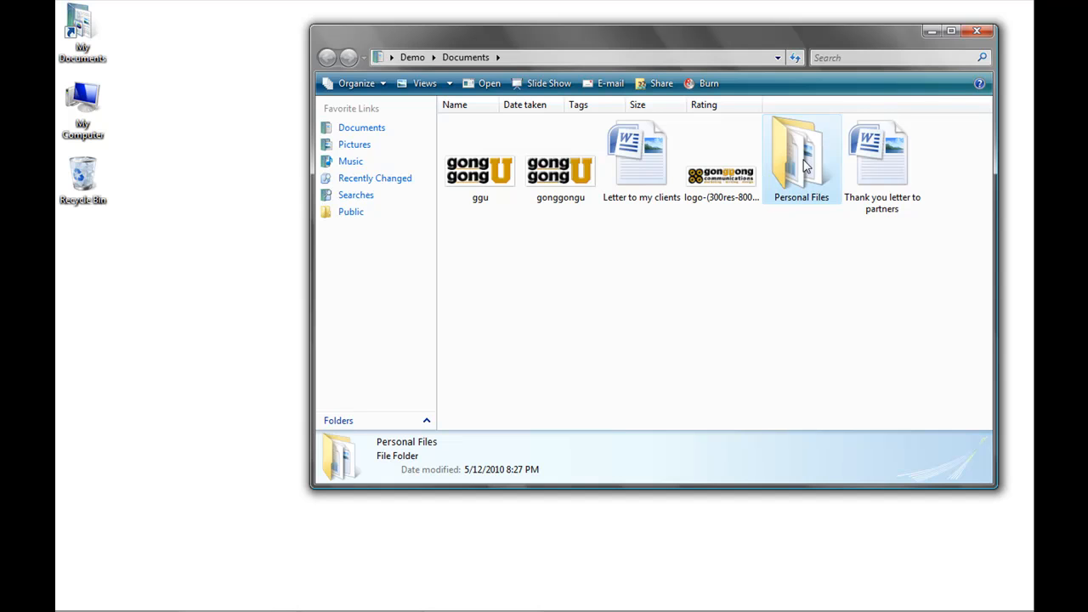
Bring up the context menu of the Personal Files folder in Documents.
right_click(82, 251)
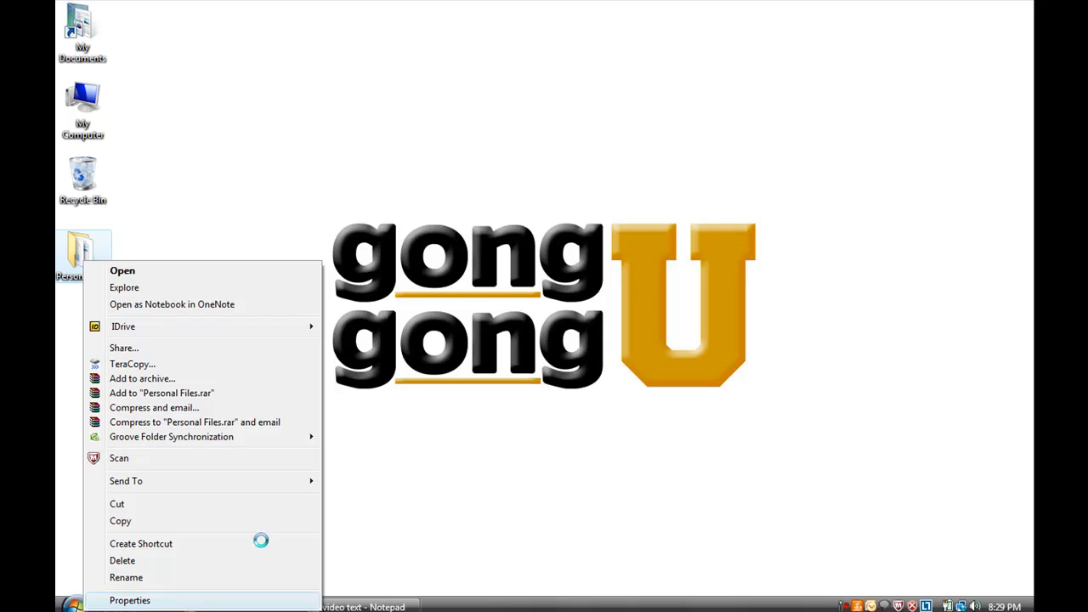